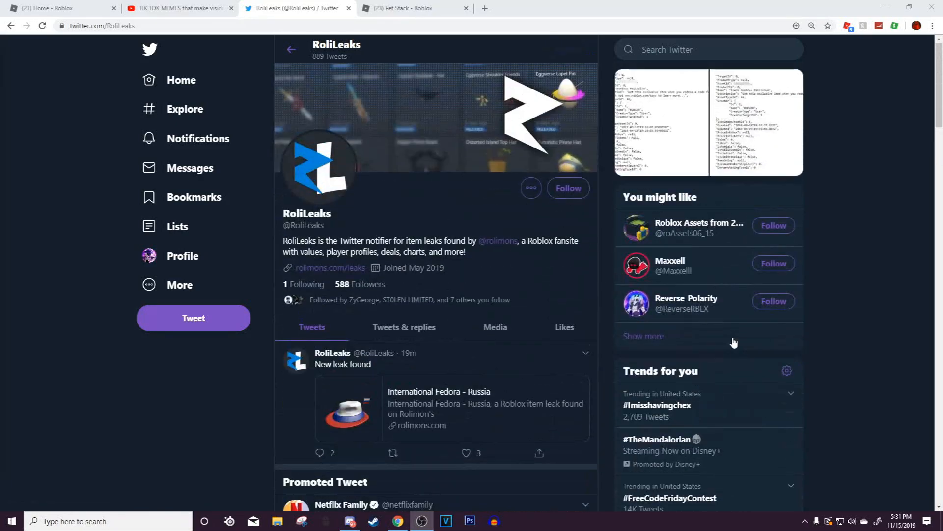
Review the Ice Valkyrie leak page, then return to the RoliLeaks Twitter feed.
scroll("down", 3)
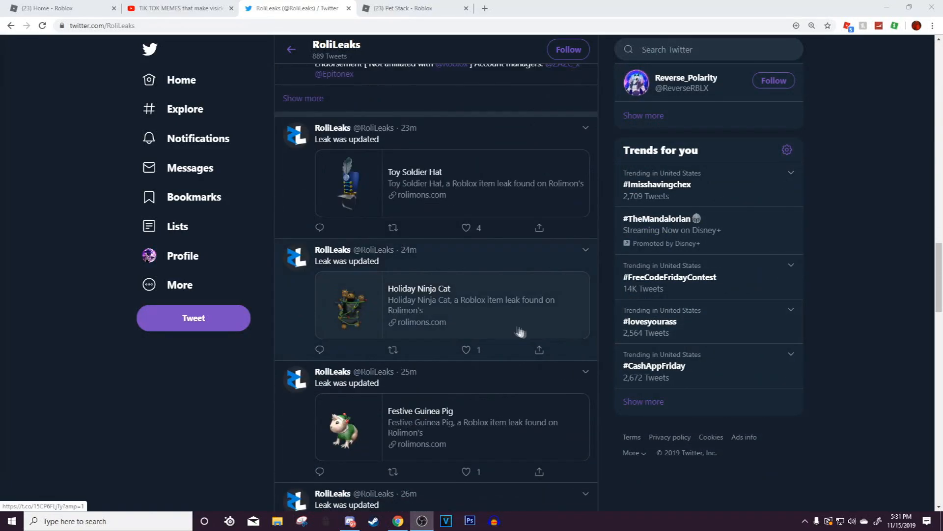
scroll("down", 3)
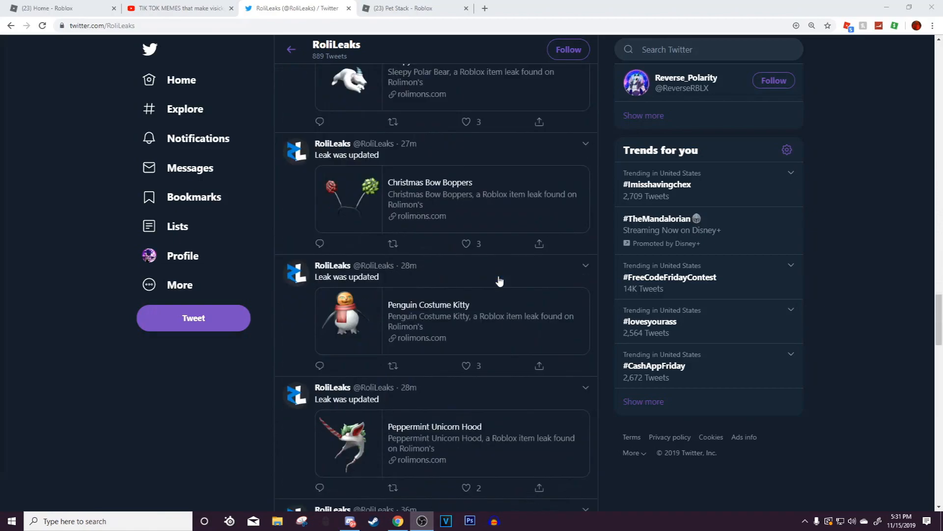
scroll("down", 3)
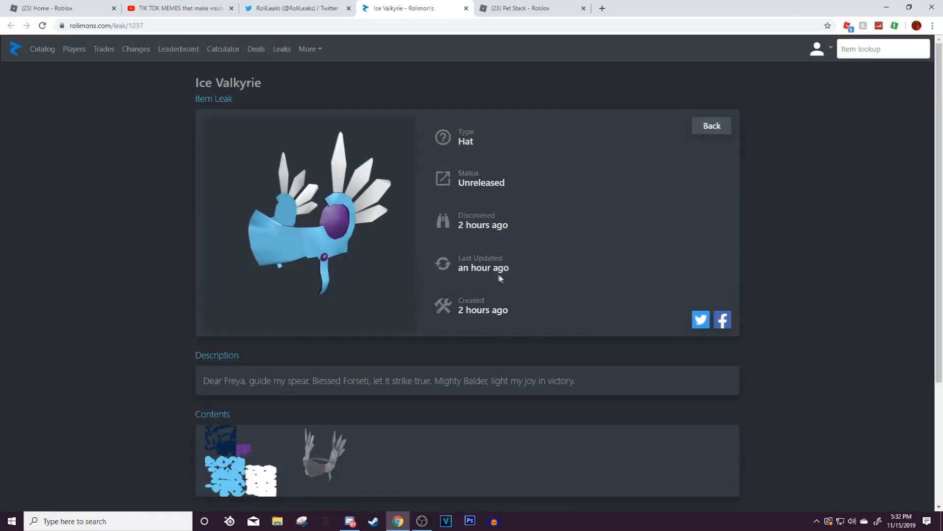
mouse_move(453, 271)
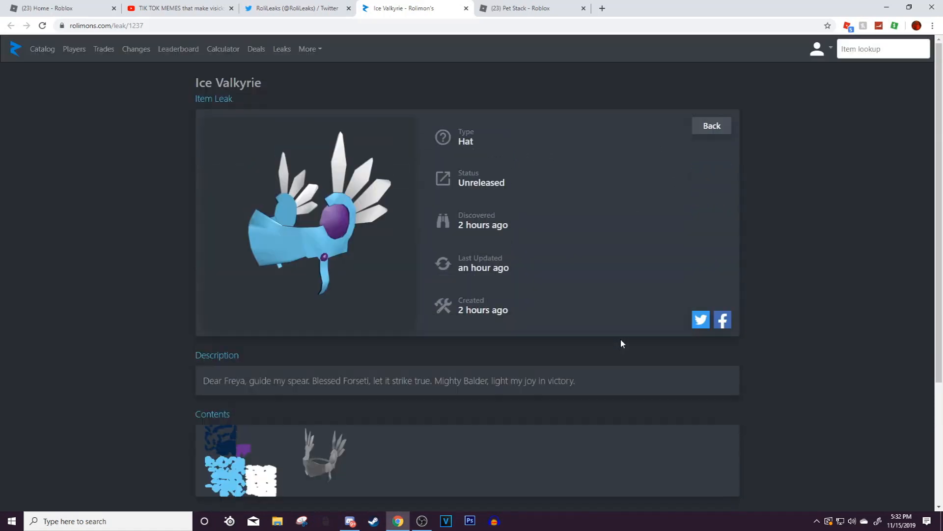
mouse_move(531, 219)
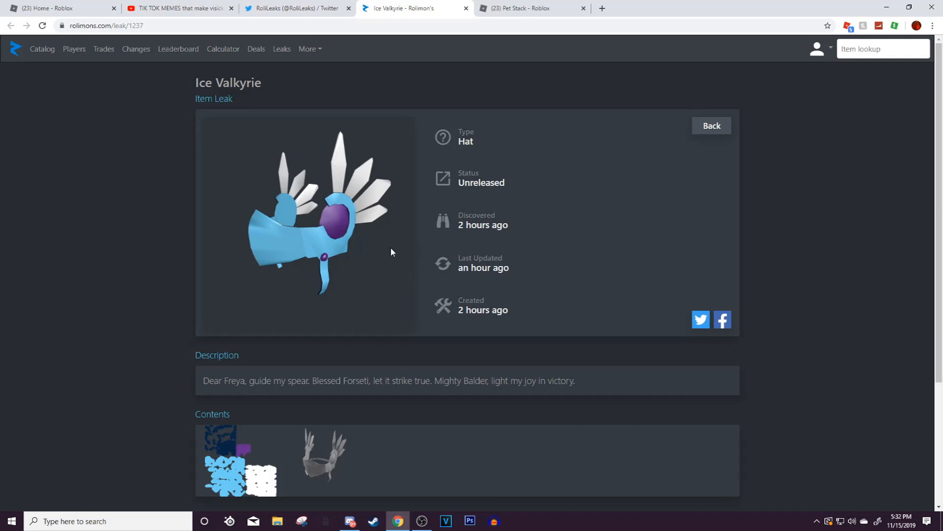
mouse_move(376, 250)
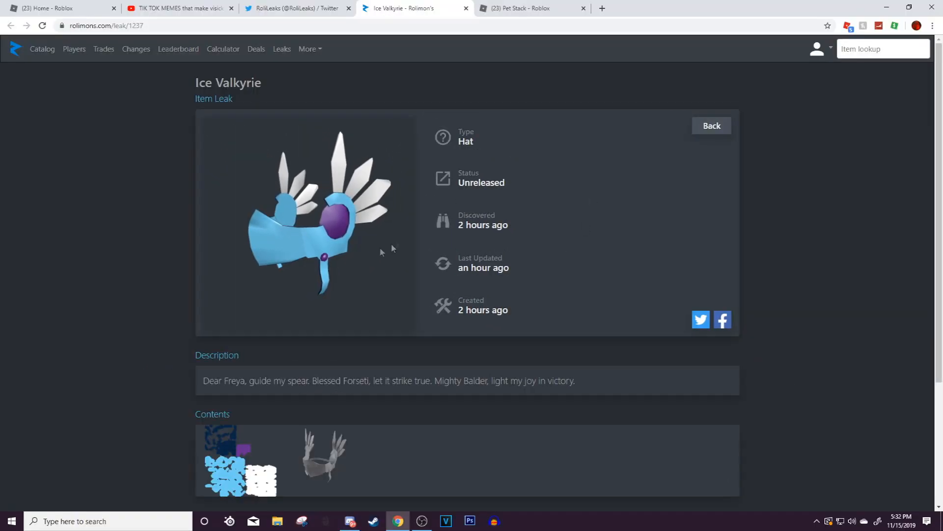
mouse_move(289, 80)
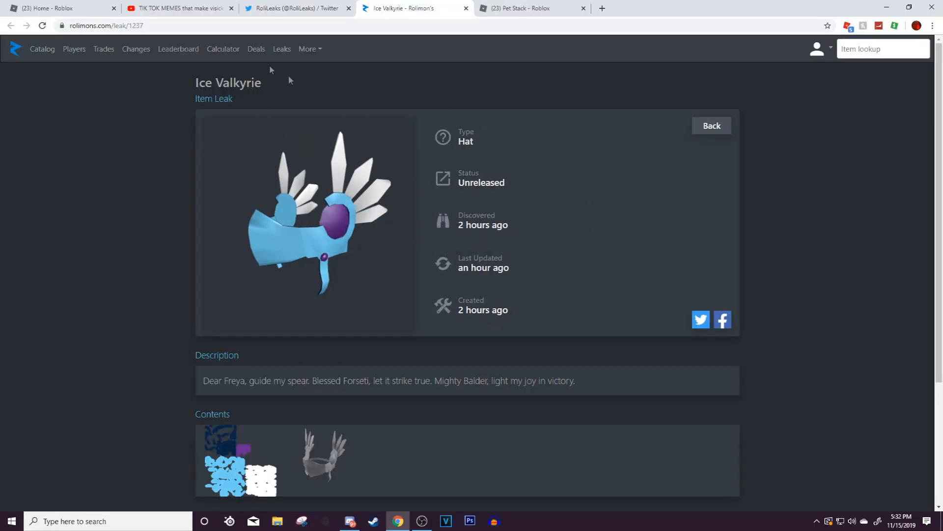
mouse_move(400, 8)
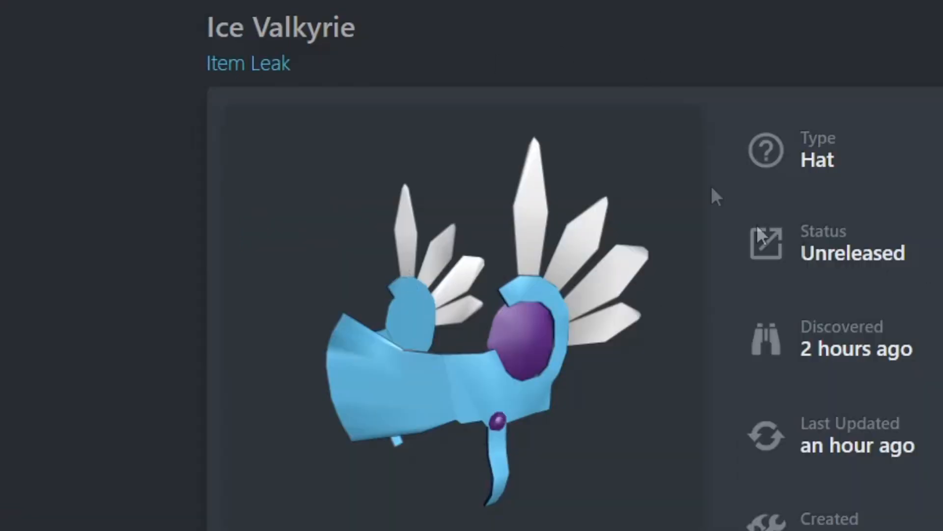
left_click(296, 8)
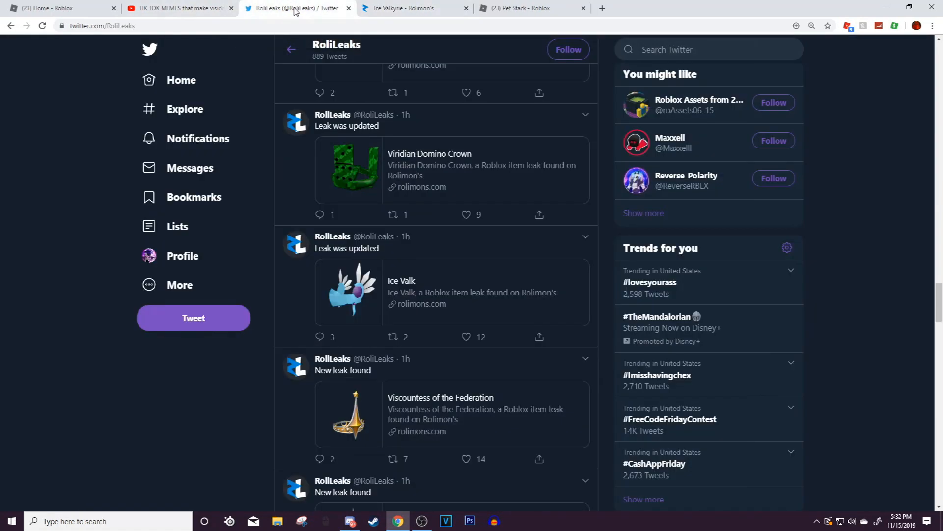
Switch back to the Ice Valkyrie leak page showing its unreleased status and description.
left_click(414, 8)
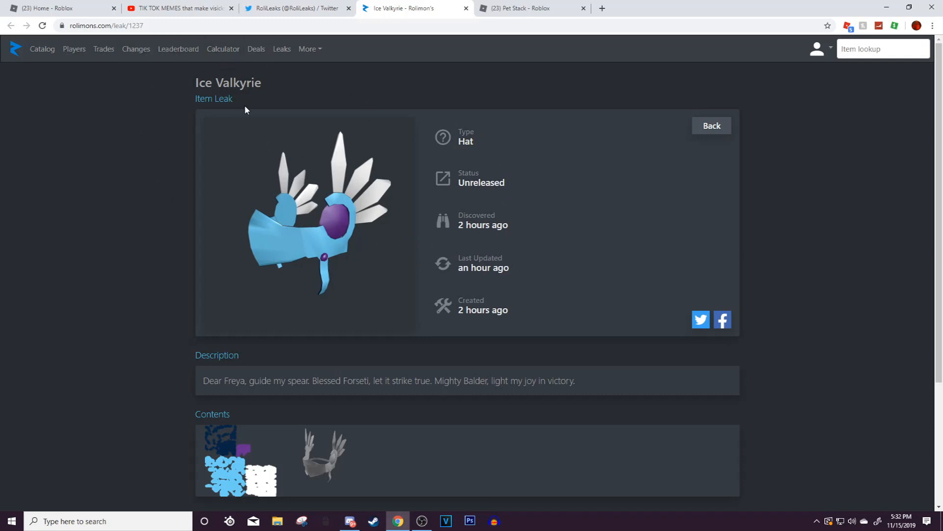
mouse_move(341, 210)
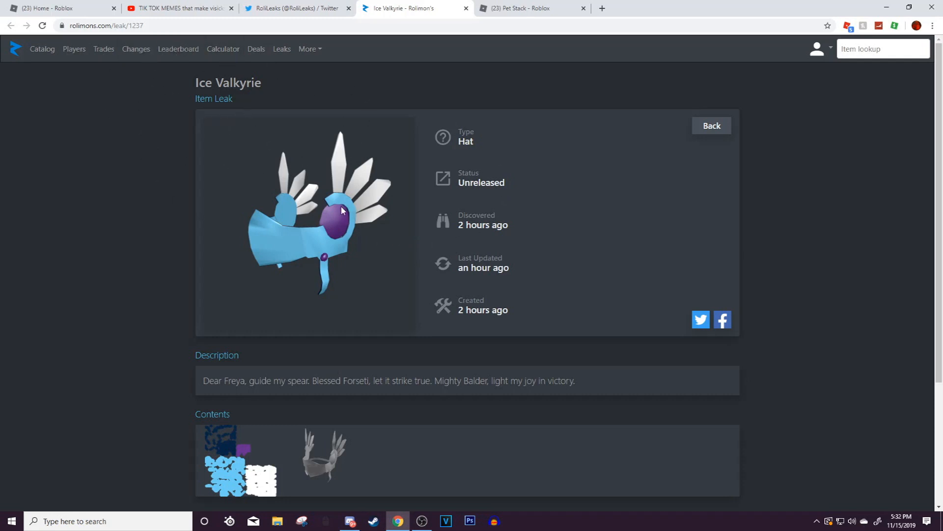